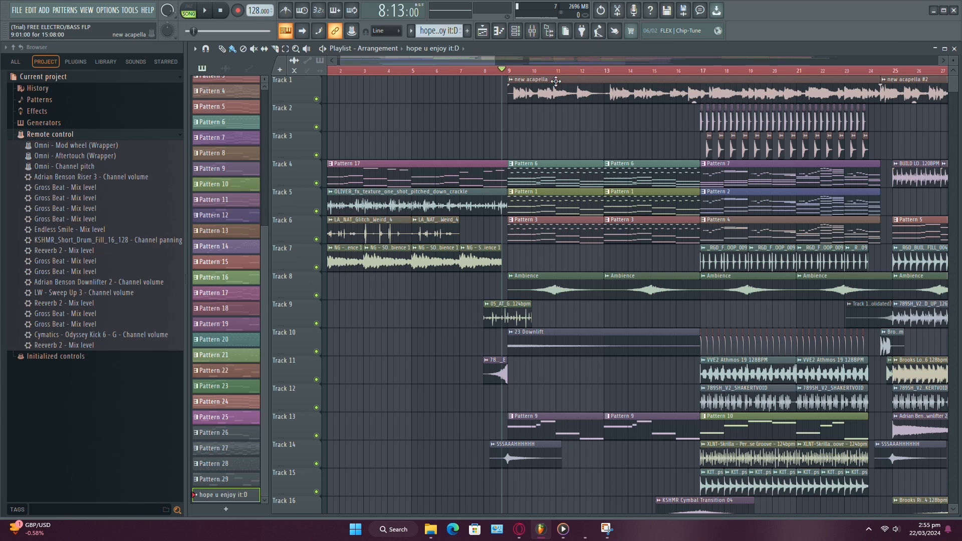
mouse_move(548, 92)
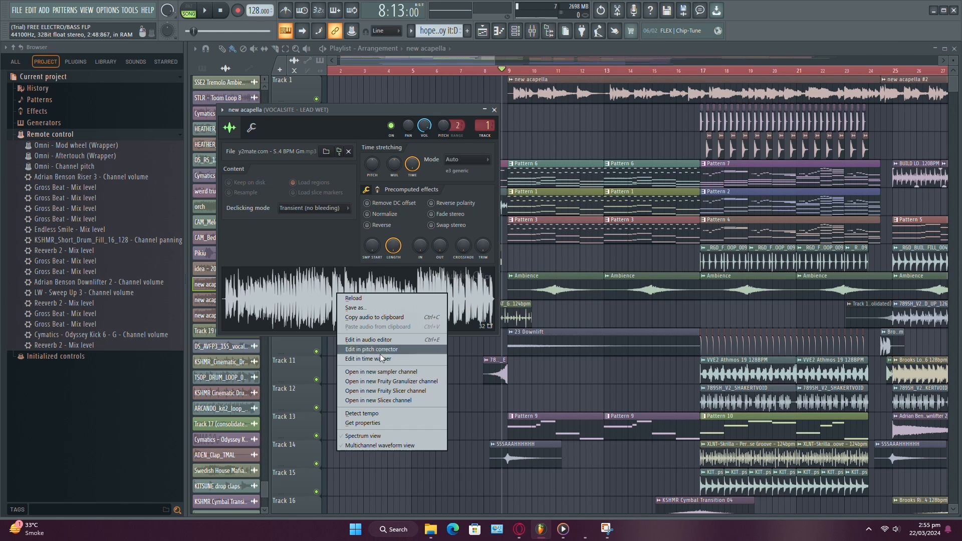
- Send the new acapella vocal sample to the Newtone pitch corrector
click(371, 349)
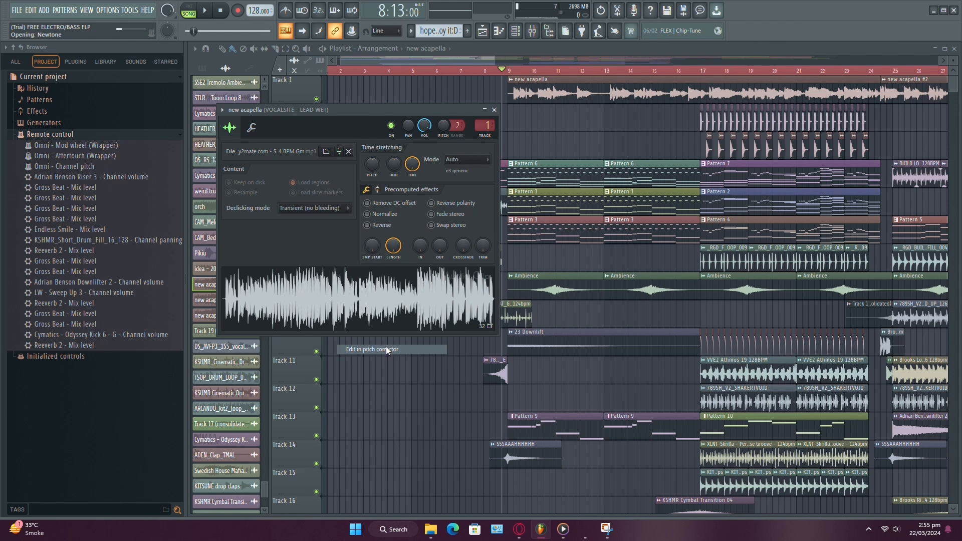
- Let Newtone analyse the acapella into detected notes against the piano keyboard
click(371, 349)
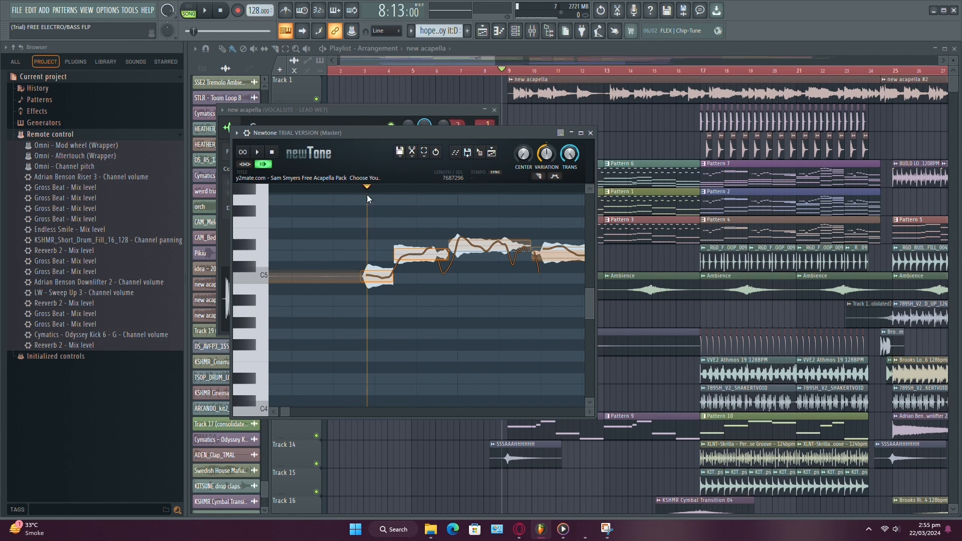
mouse_move(414, 251)
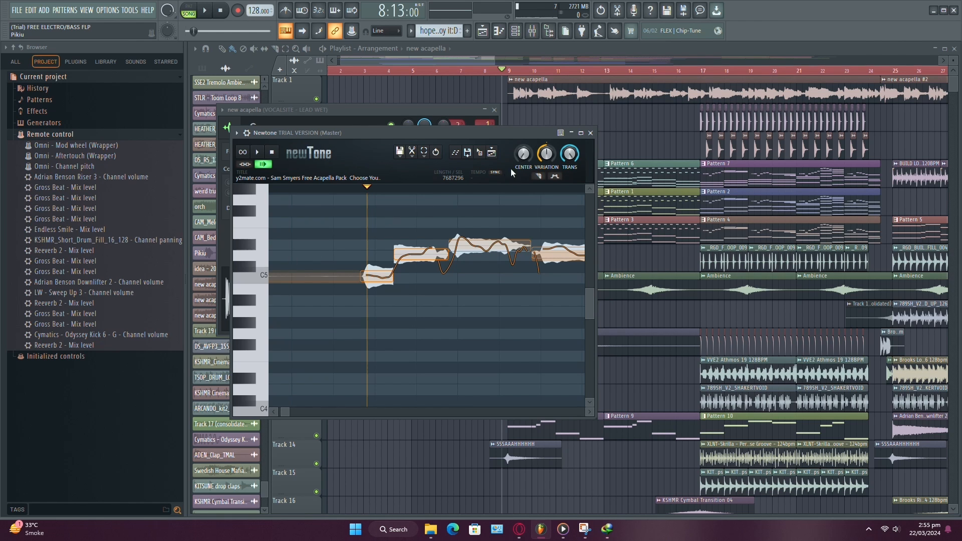
click(523, 154)
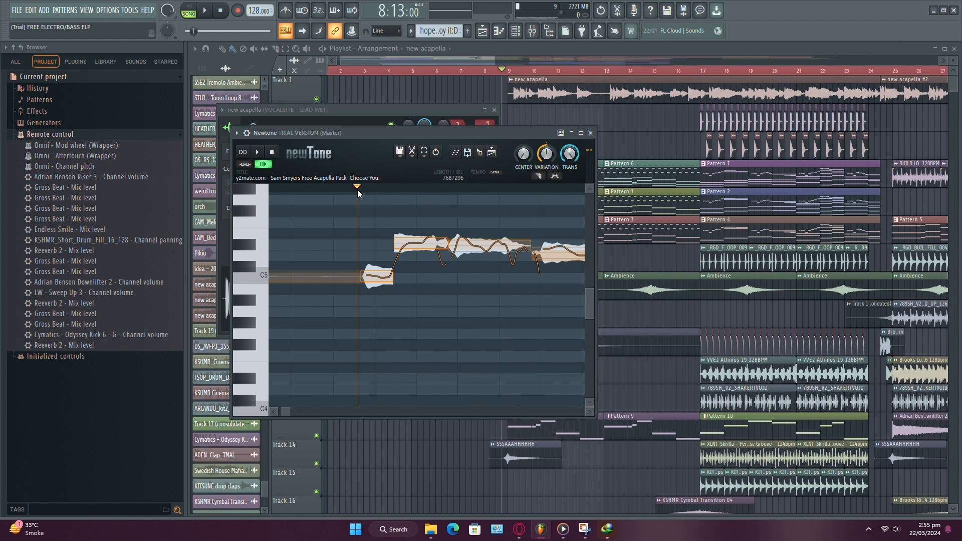
mouse_move(415, 248)
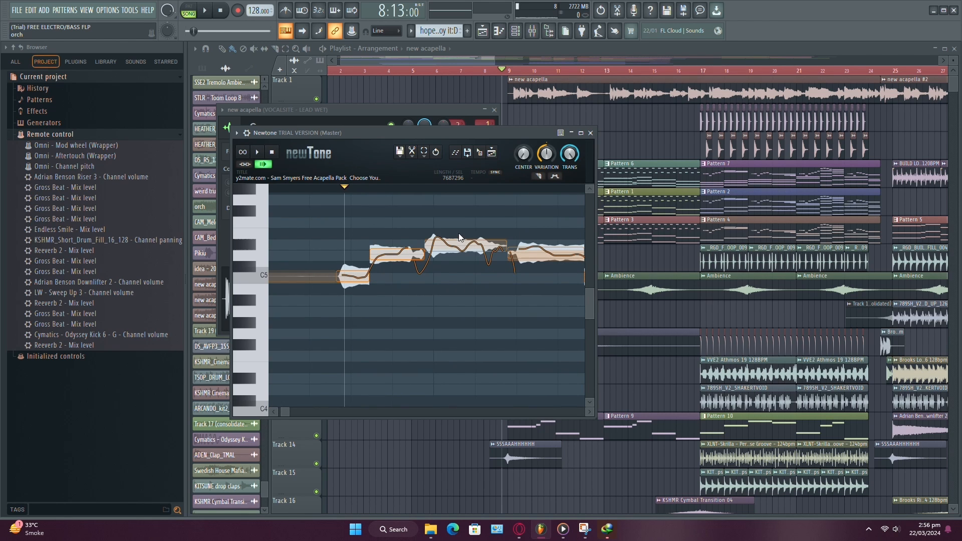
drag(436, 239, 457, 221)
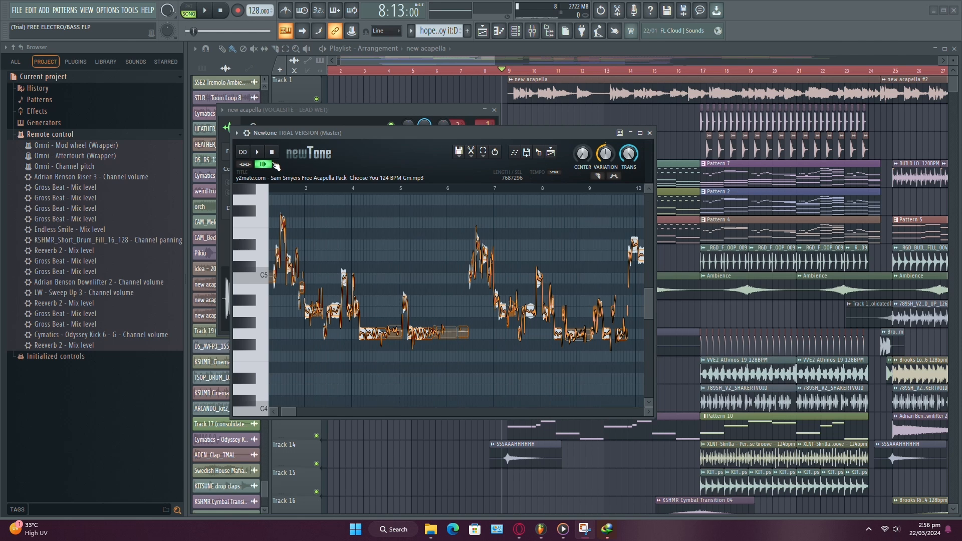
- Disable host playback sync and close Newtone, returning to the acapella's sample settings
click(263, 164)
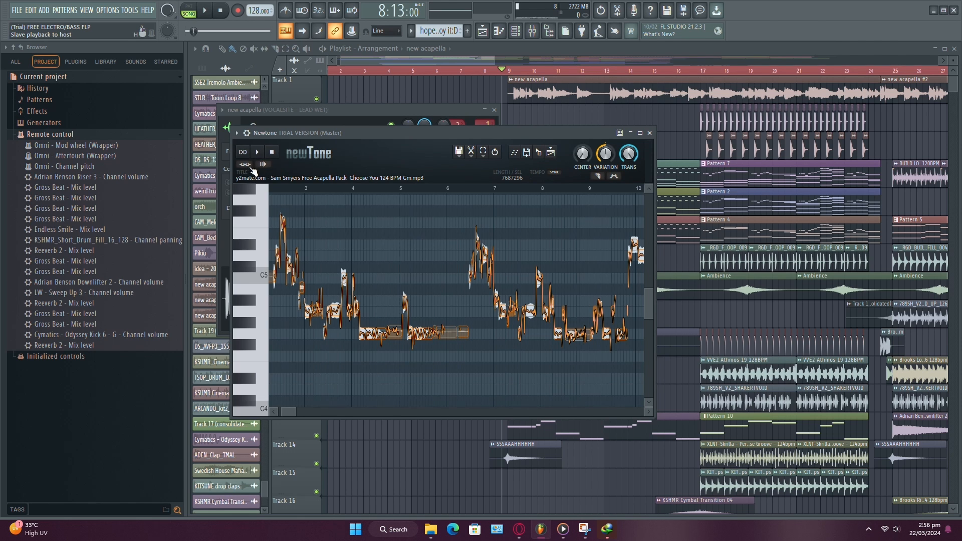
click(649, 133)
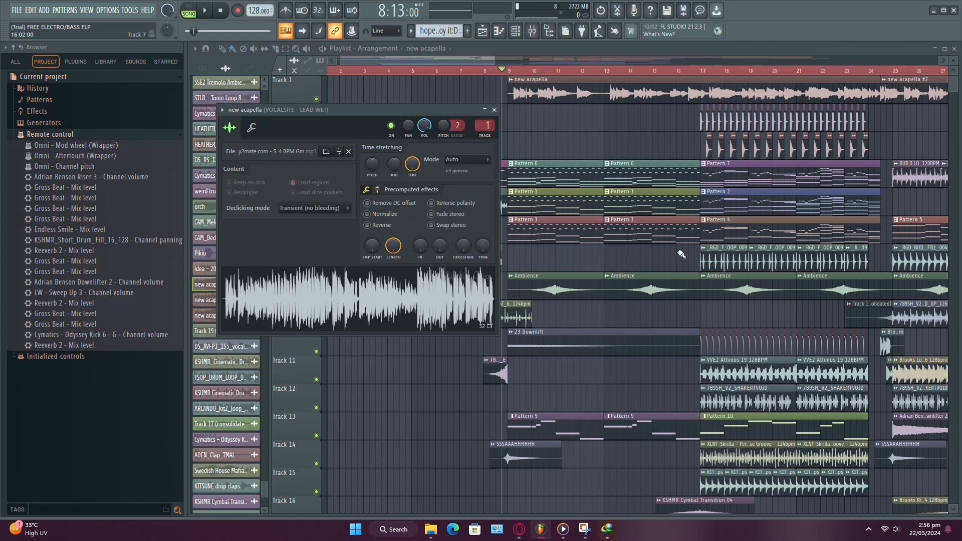